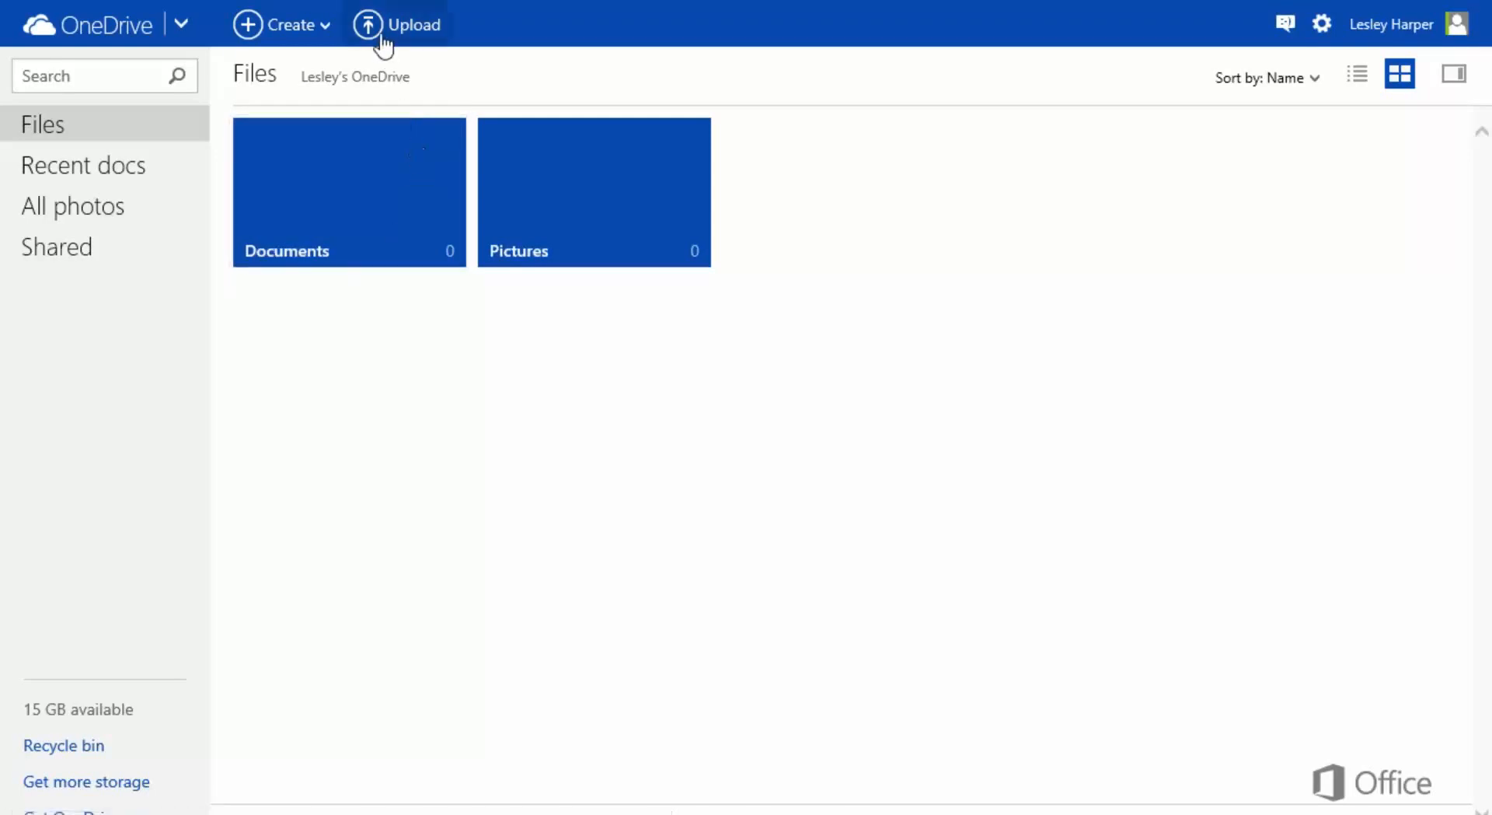
Step: Pick Customer_AutoService, Customer_directory, Movie club and Proseware orientation from My Documents to upload
left_click(398, 24)
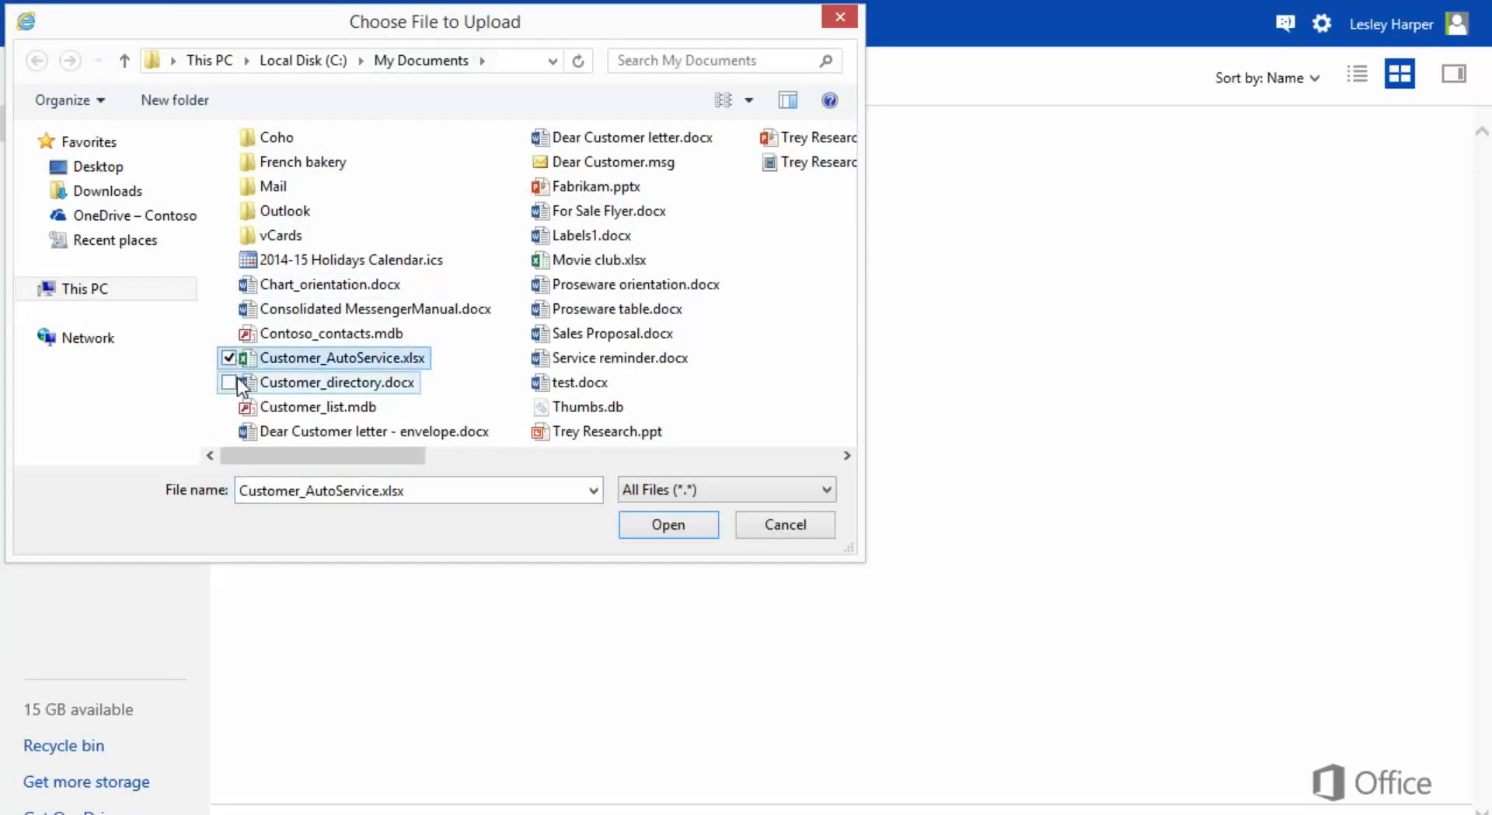
left_click(229, 382)
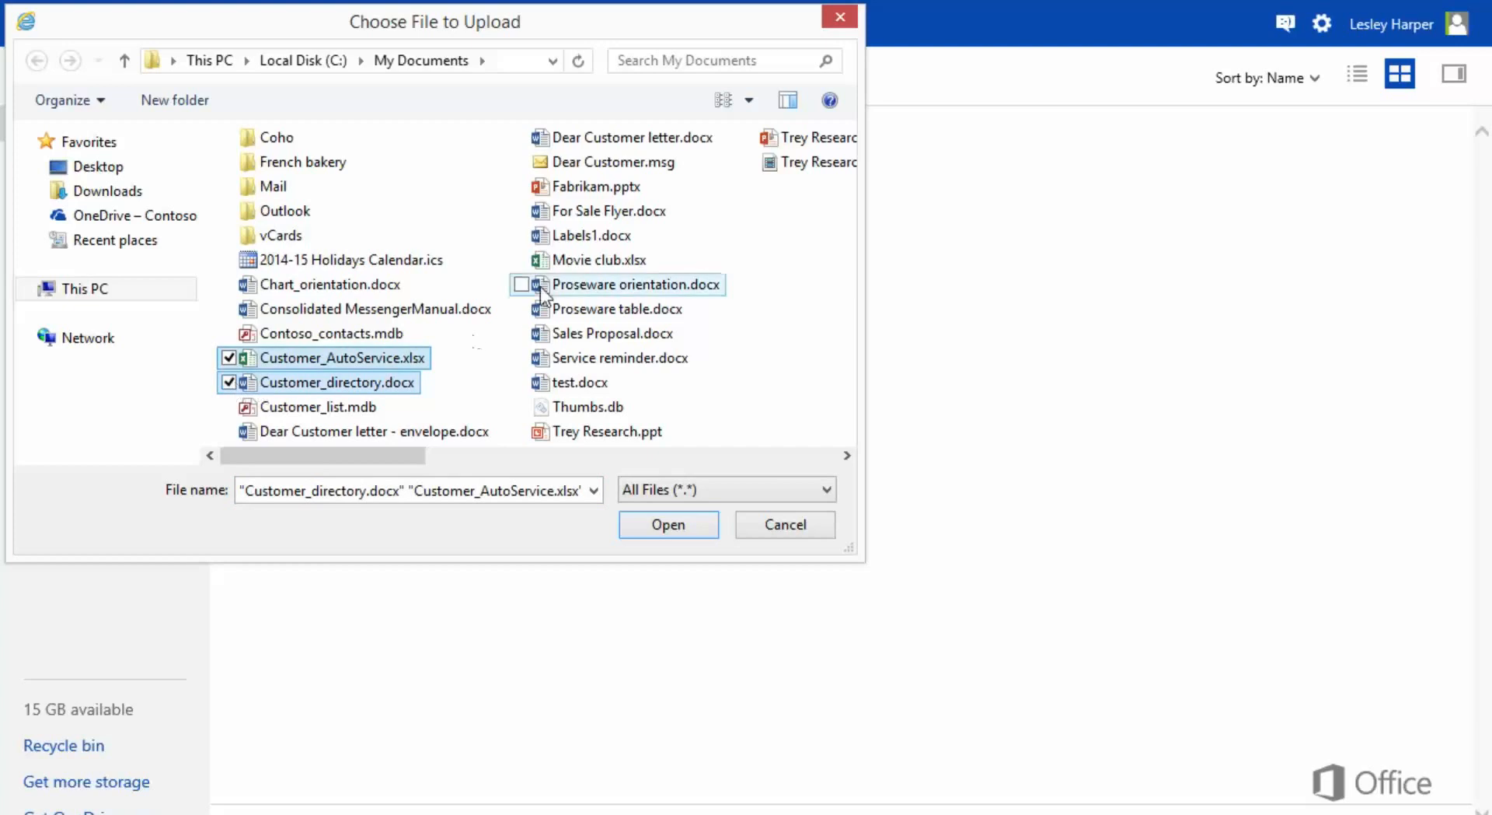
left_click(522, 285)
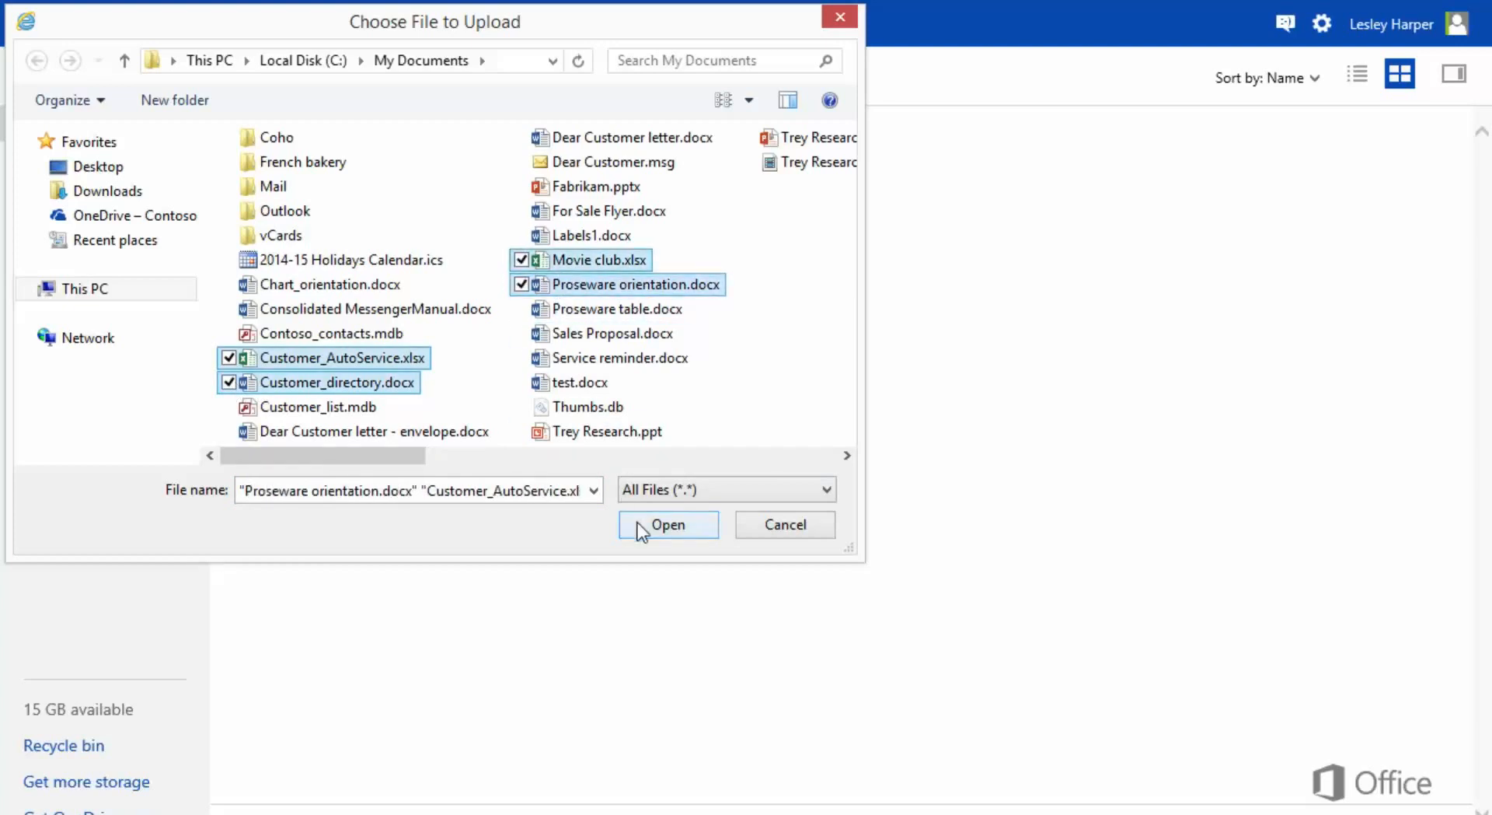
left_click(668, 525)
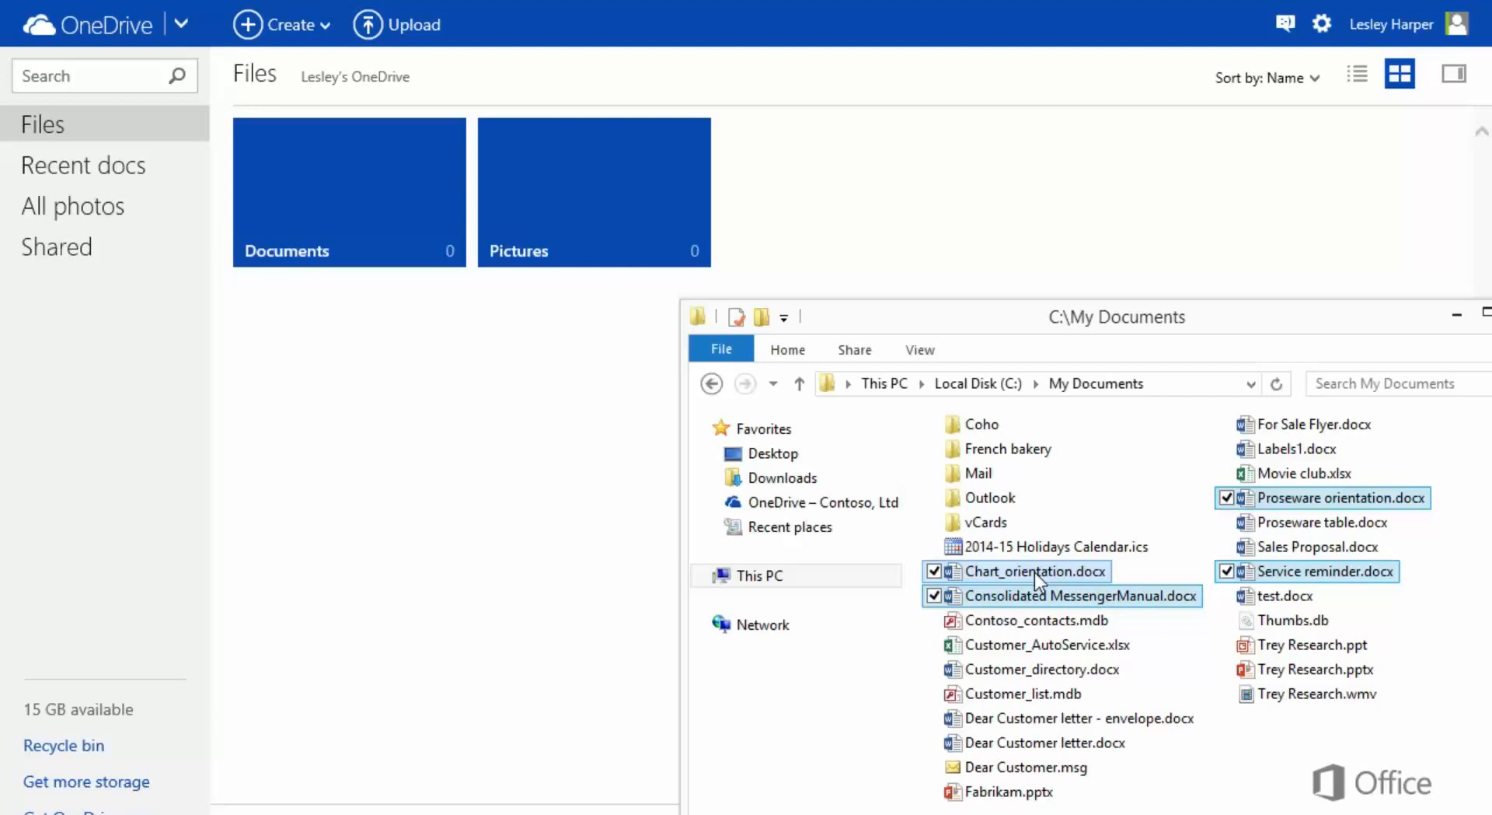
Step: Drag the selected documents from File Explorer onto the OneDrive Files page to upload them
left_click_drag(1037, 581, 751, 595)
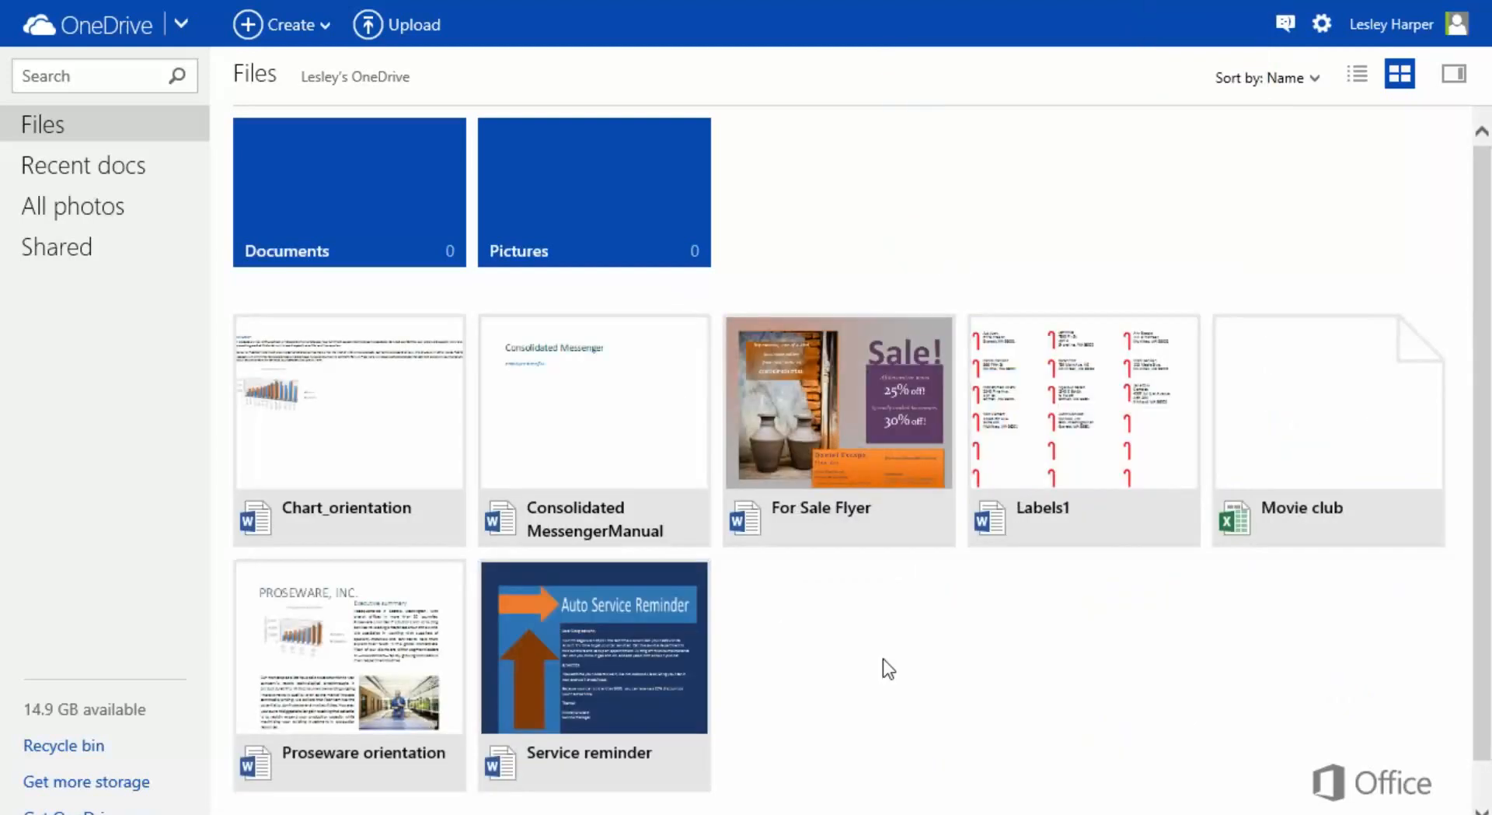
mouse_move(876, 430)
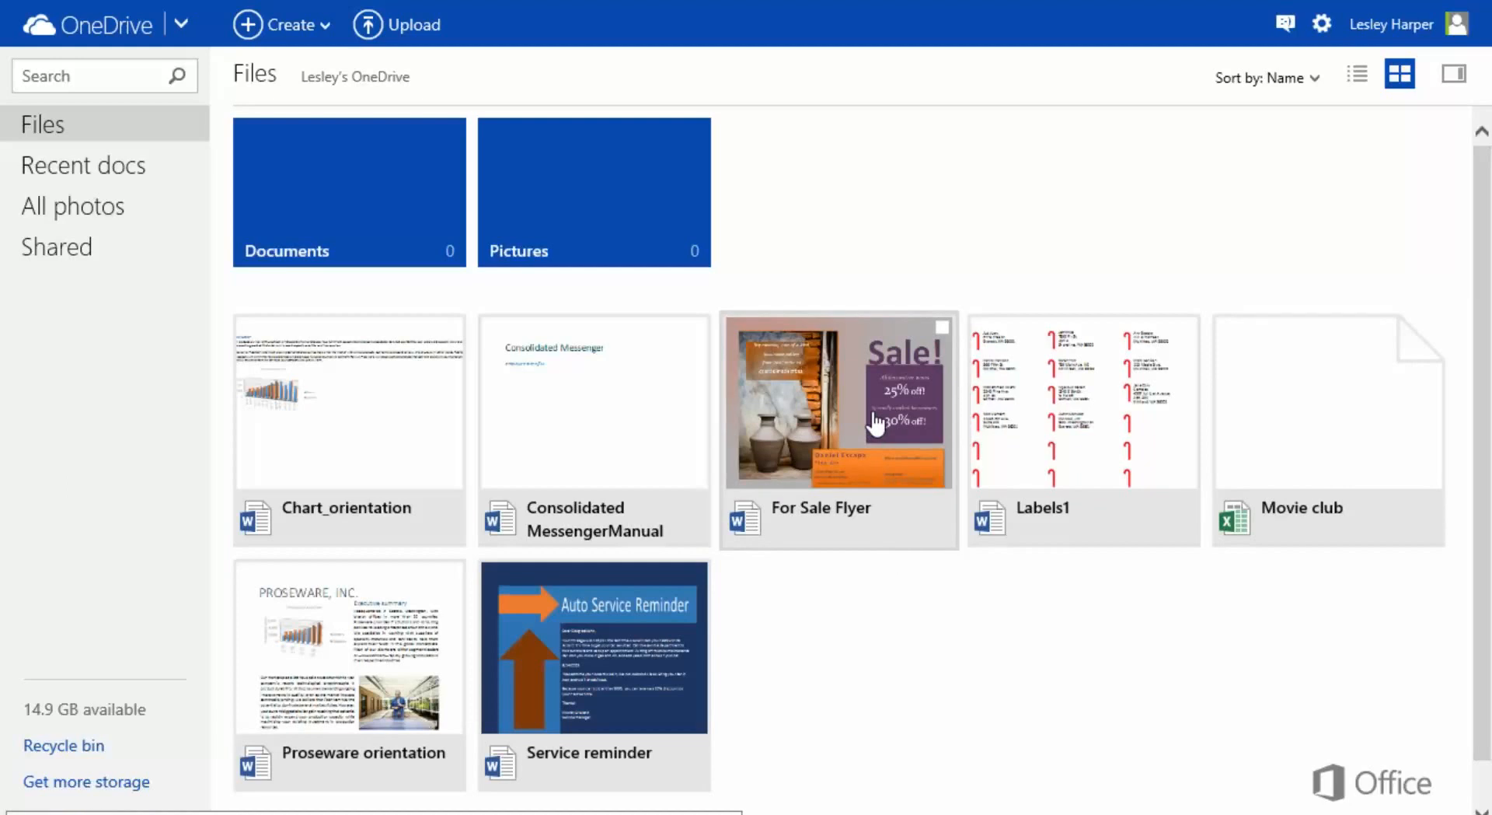
Step: Select For Sale Flyer and Consolidated MessengerManual and download them
left_click(942, 329)
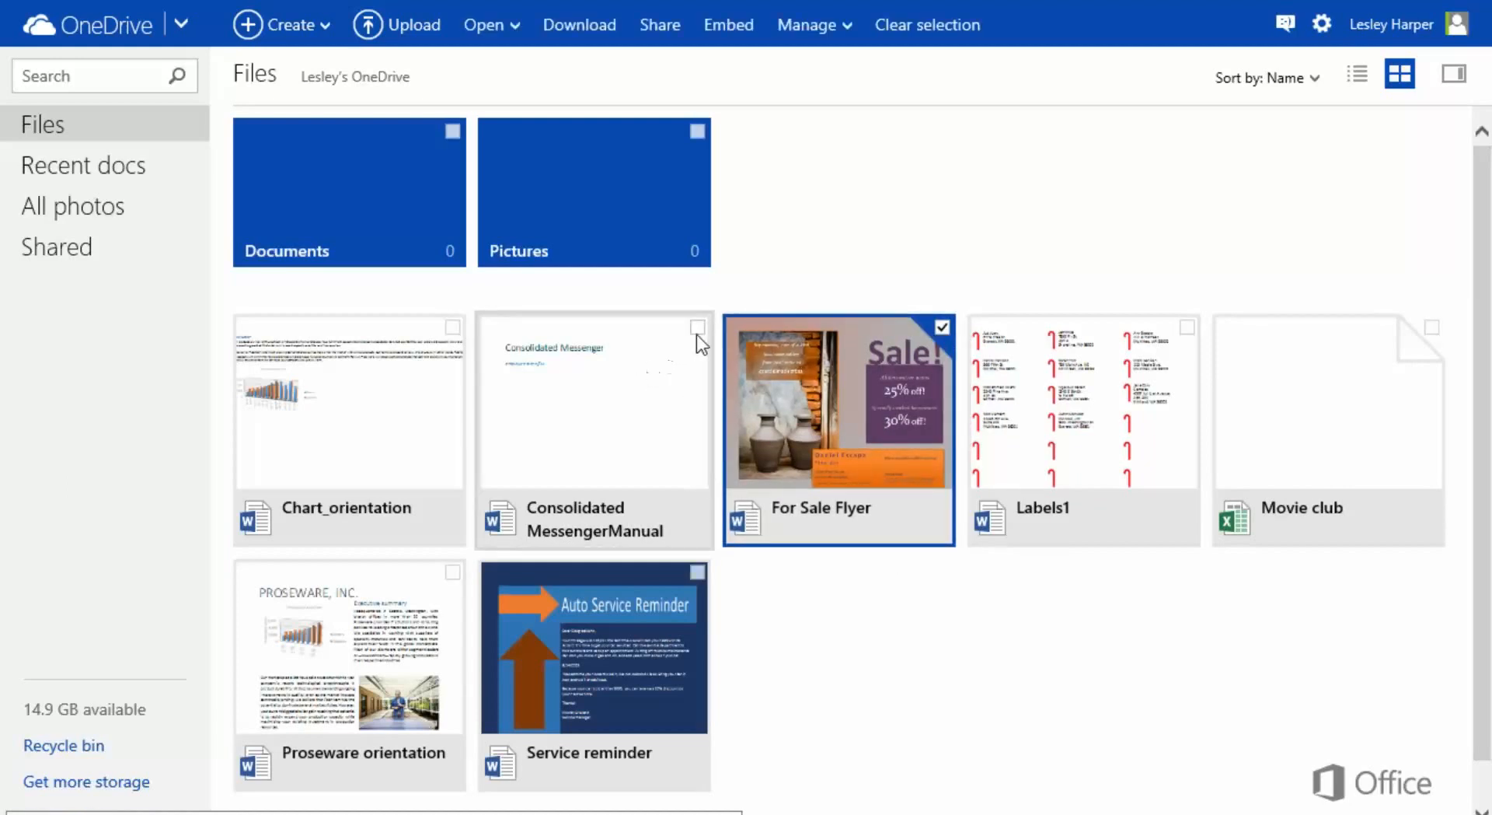
left_click(697, 328)
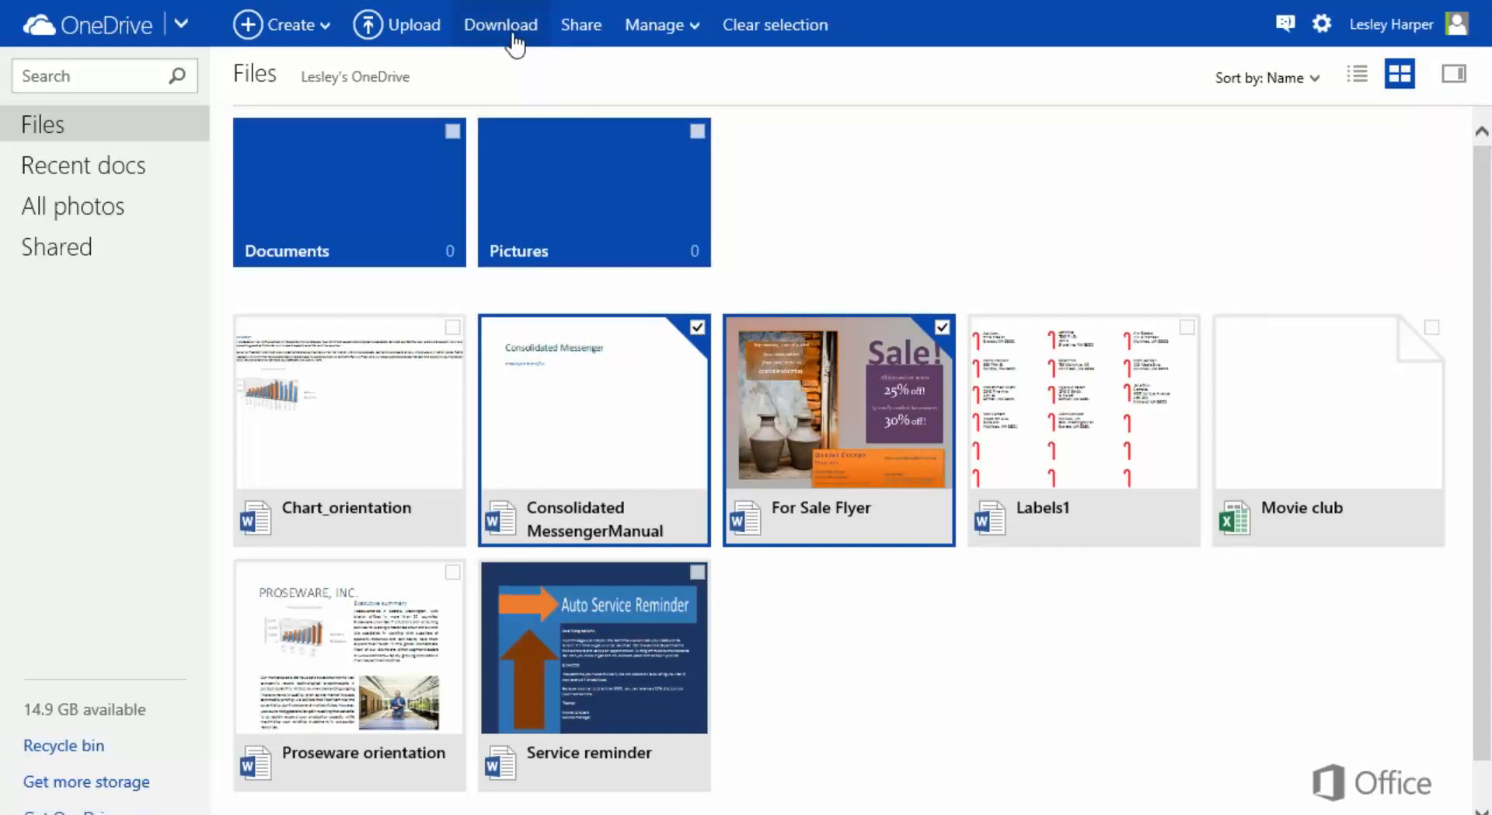
left_click(501, 24)
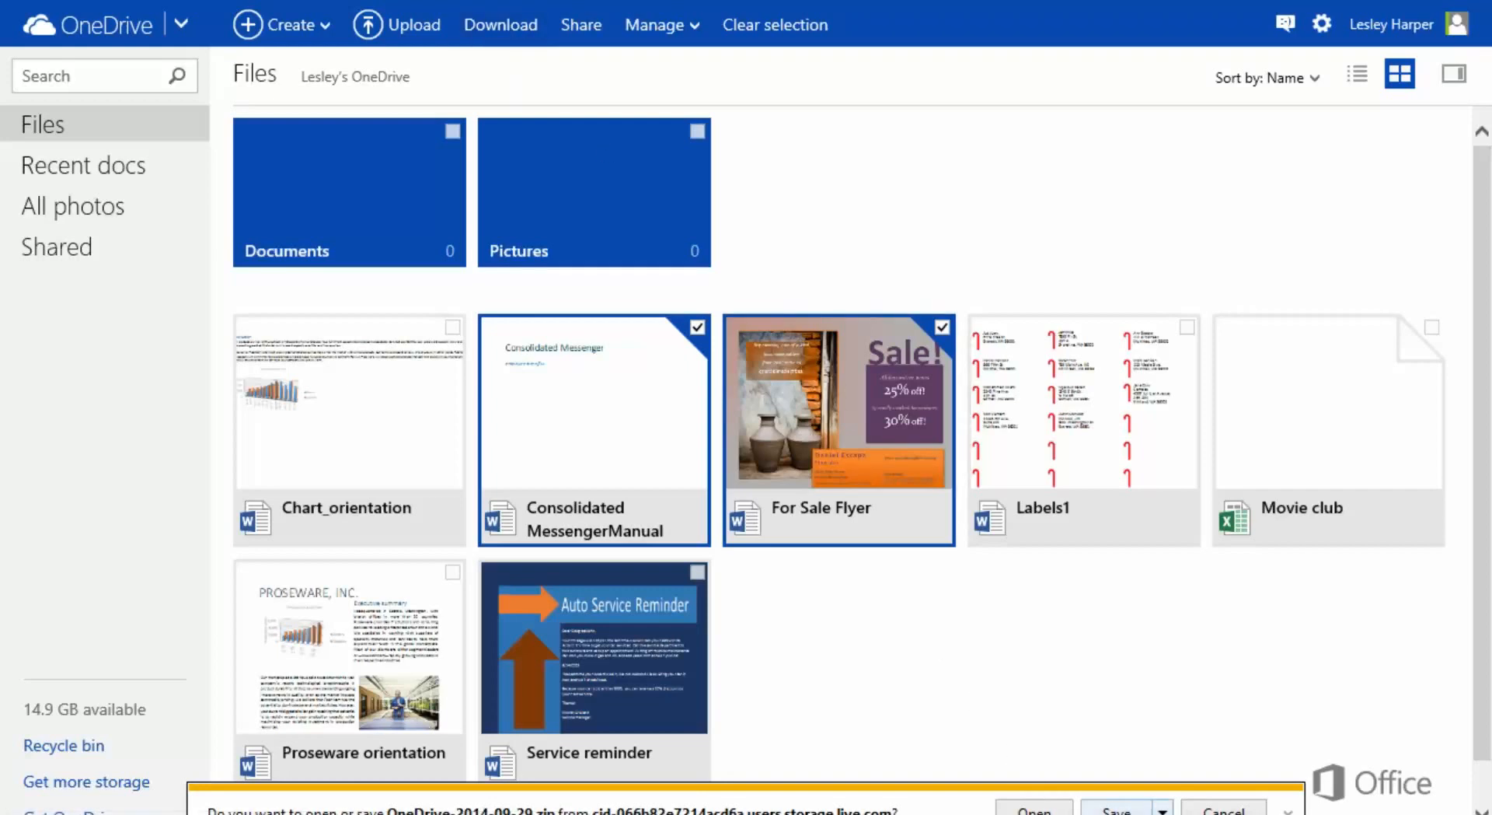
Step: Save the download as OneDrive-2014-09-29.zip in My Documents via Save as
left_click(1161, 808)
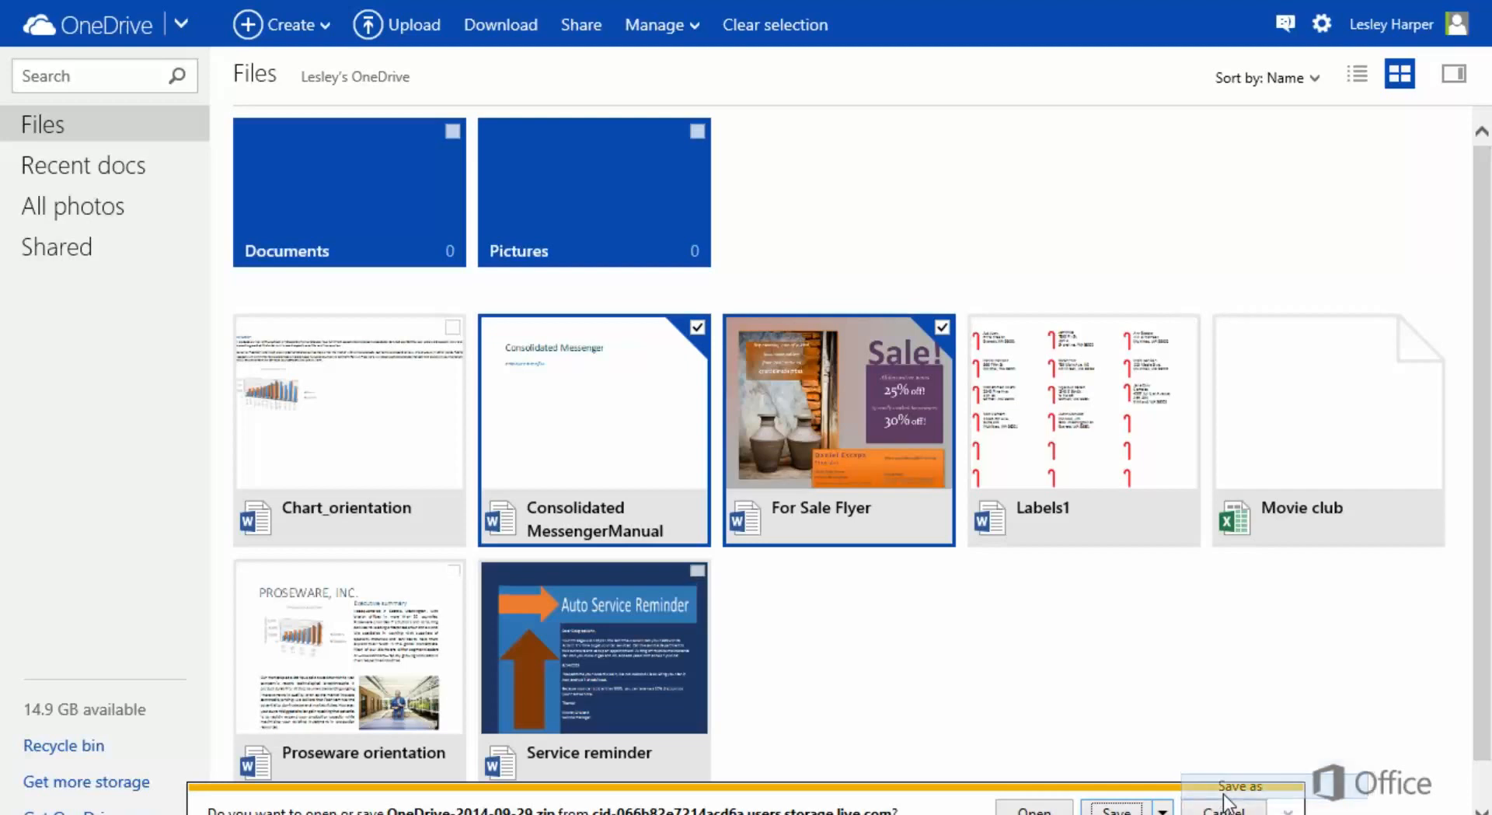
left_click(1236, 786)
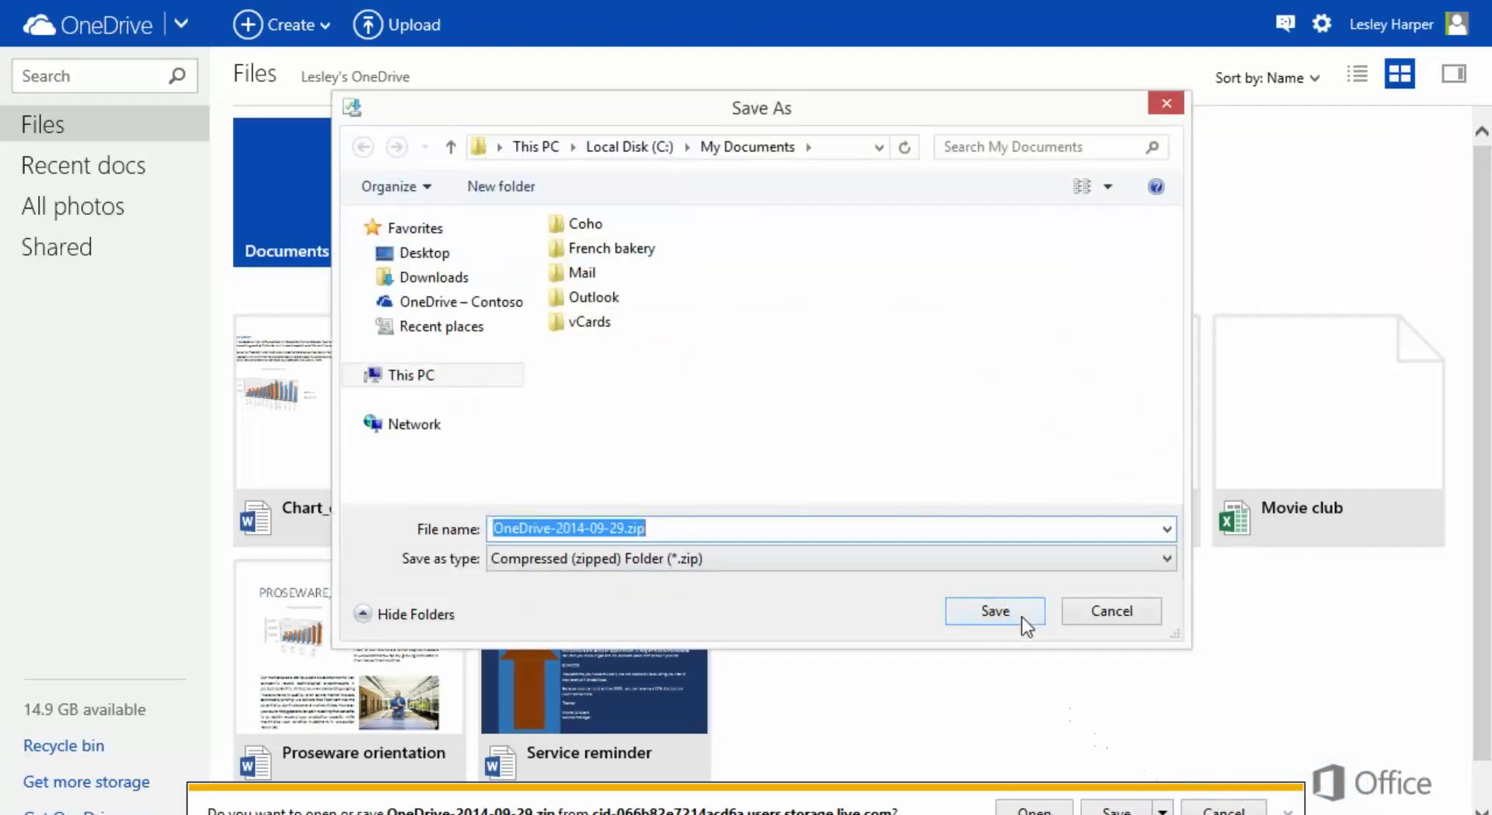
left_click(995, 611)
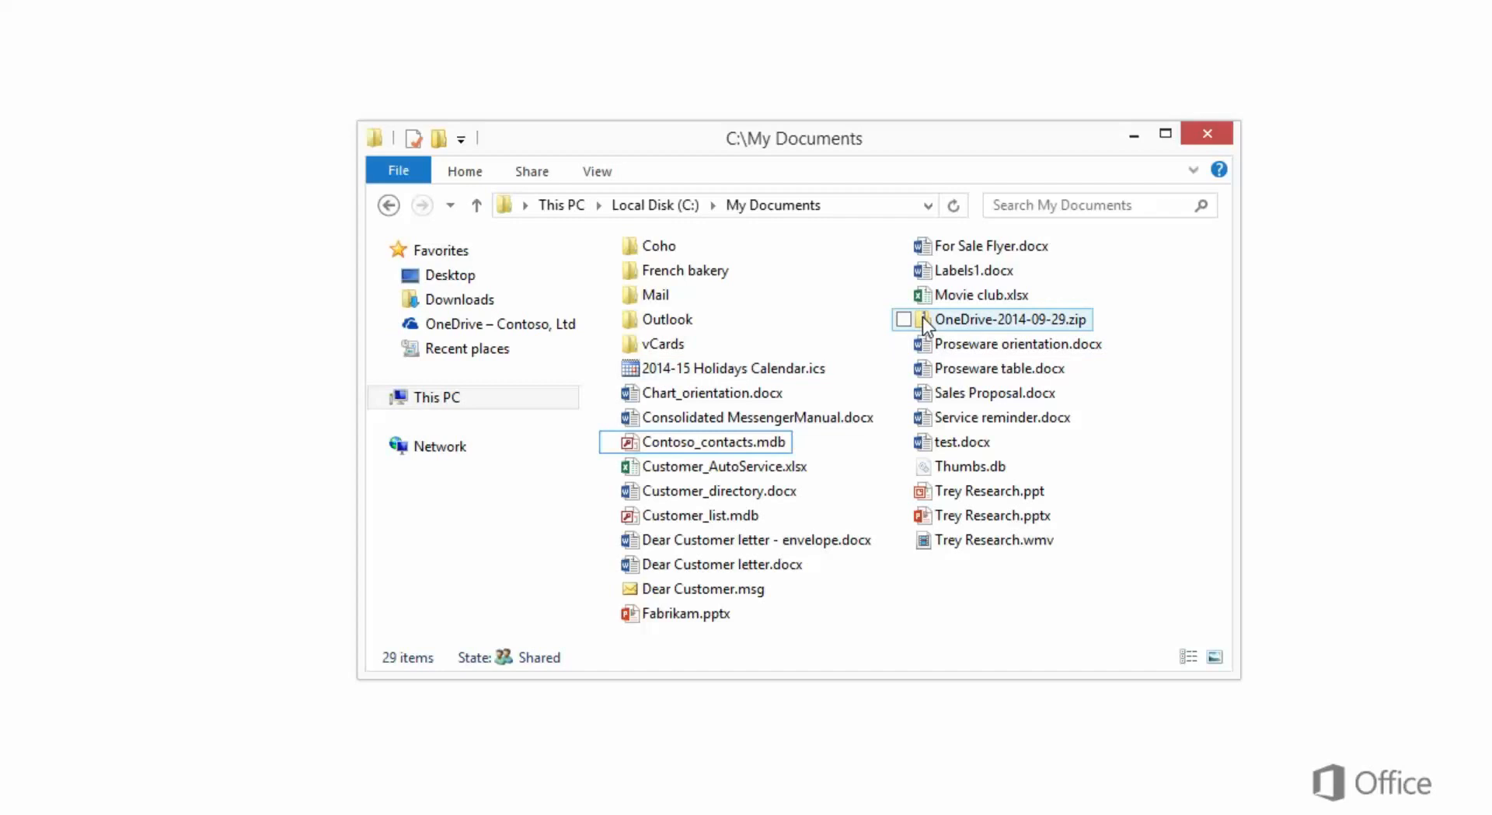
Step: Extract all of OneDrive-2014-09-29.zip into its default OneDrive-2014-09-29 folder
right_click(1012, 319)
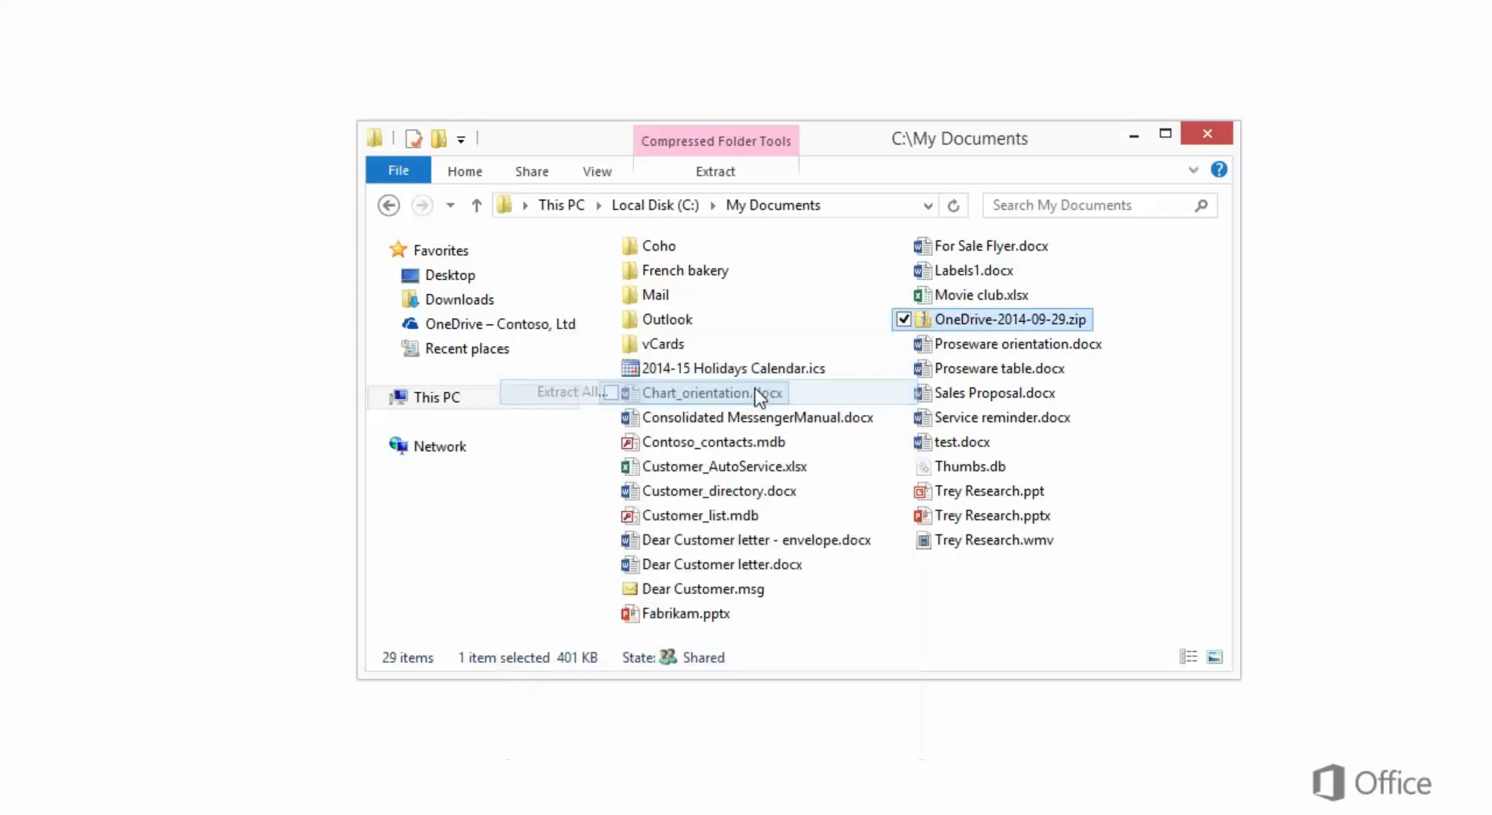
left_click(563, 392)
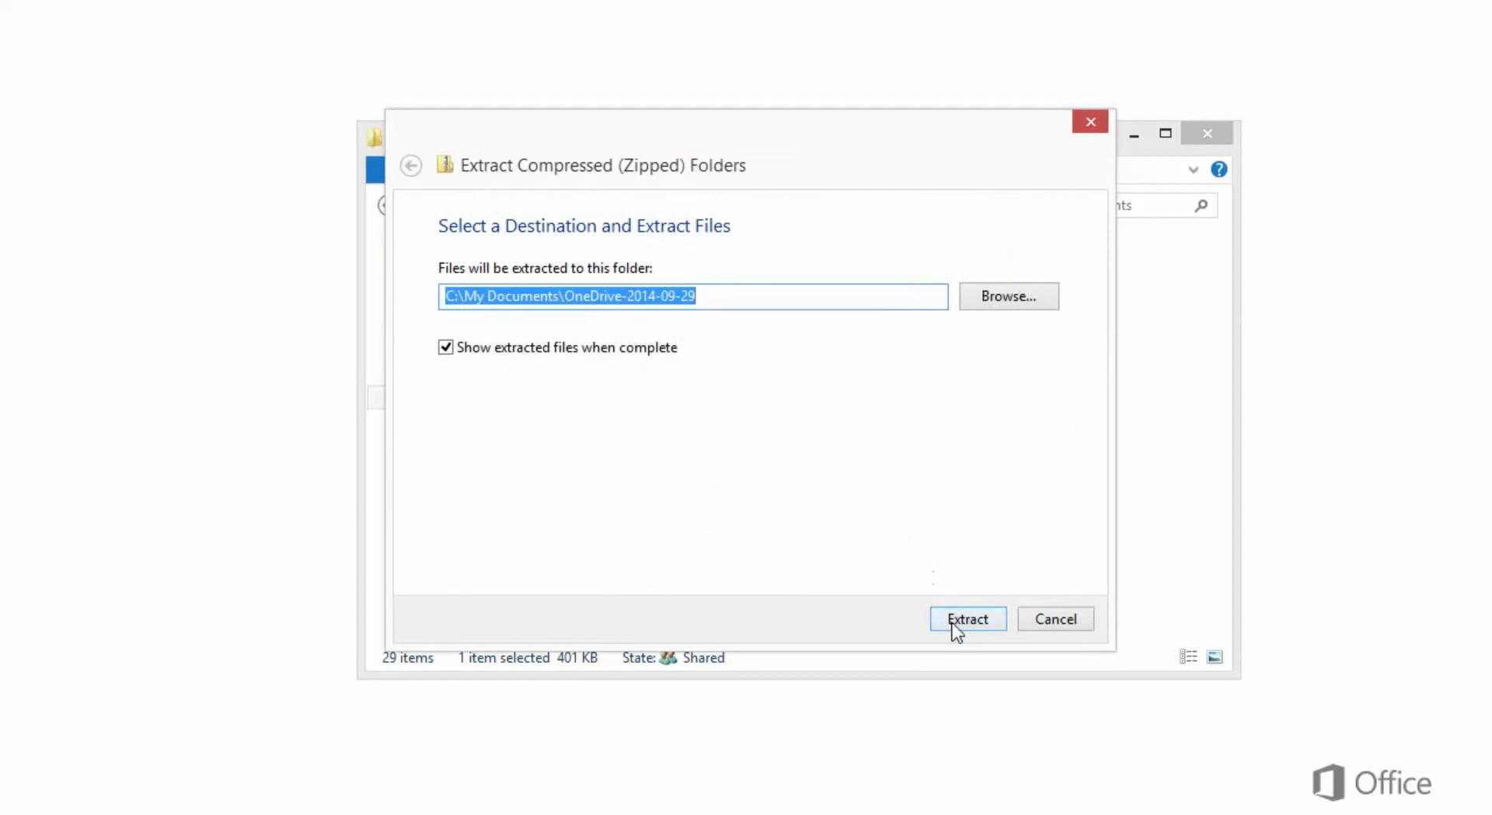
left_click(967, 619)
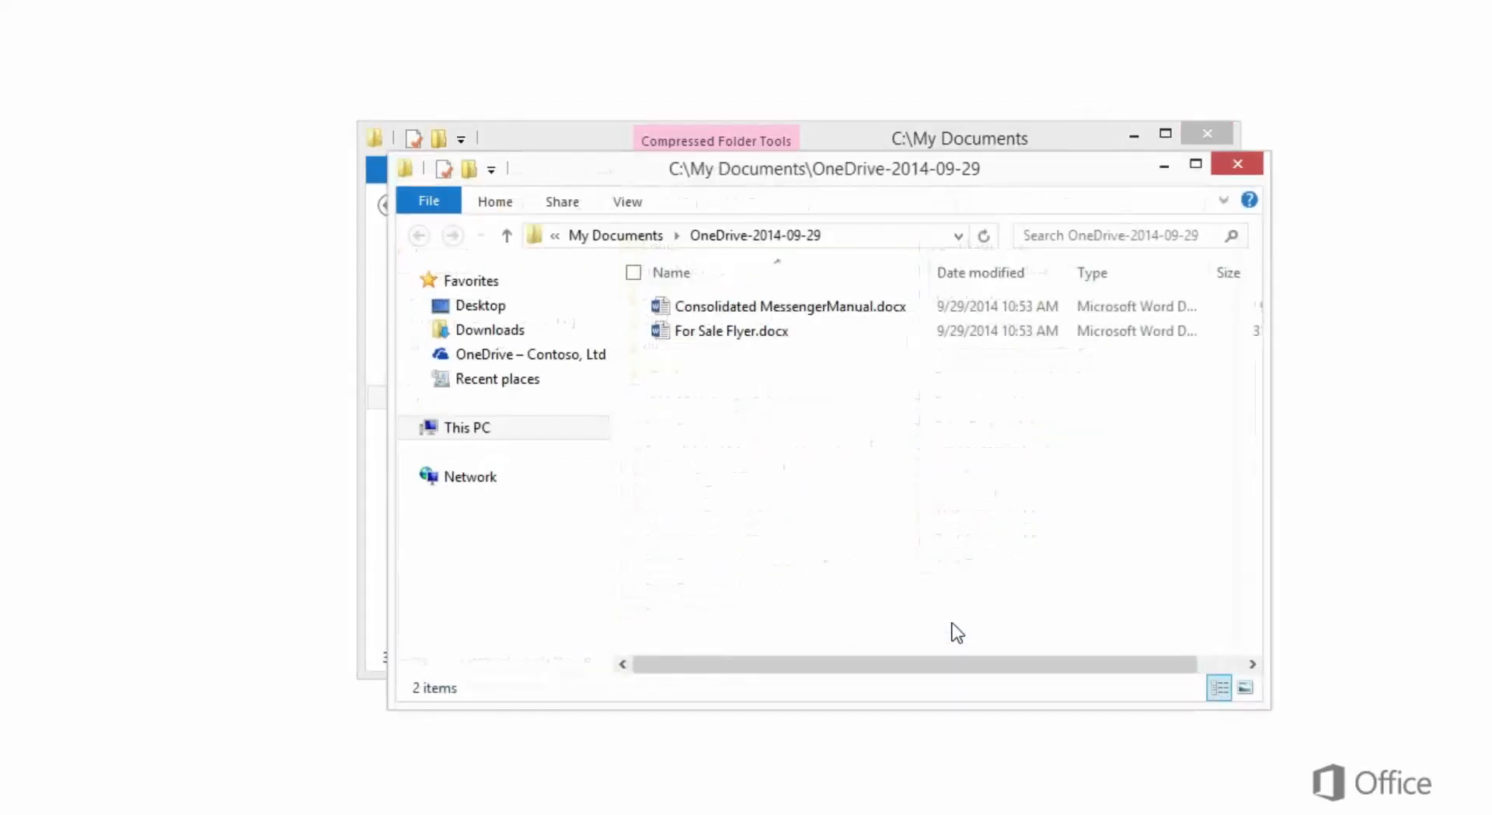